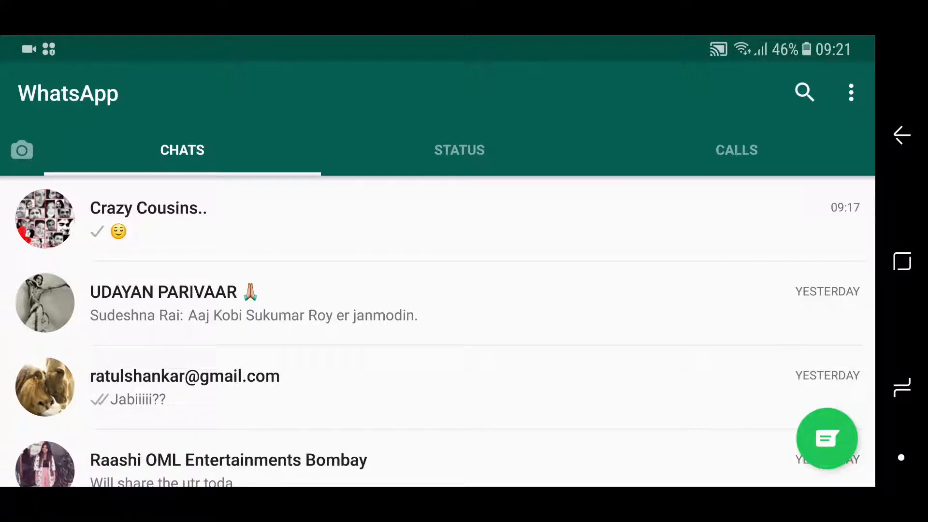
- In Crazy Cousins, select today's emoji message and bring up its delete options
click(148, 218)
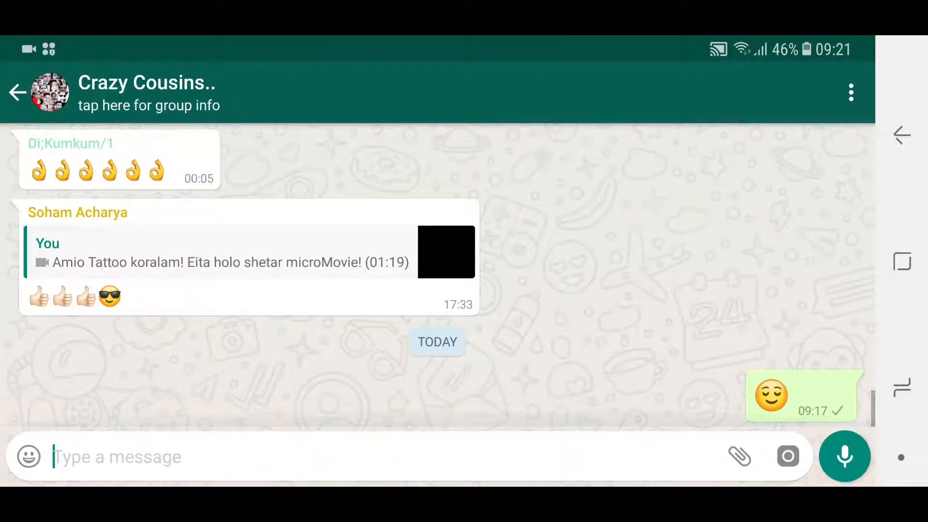
click(147, 95)
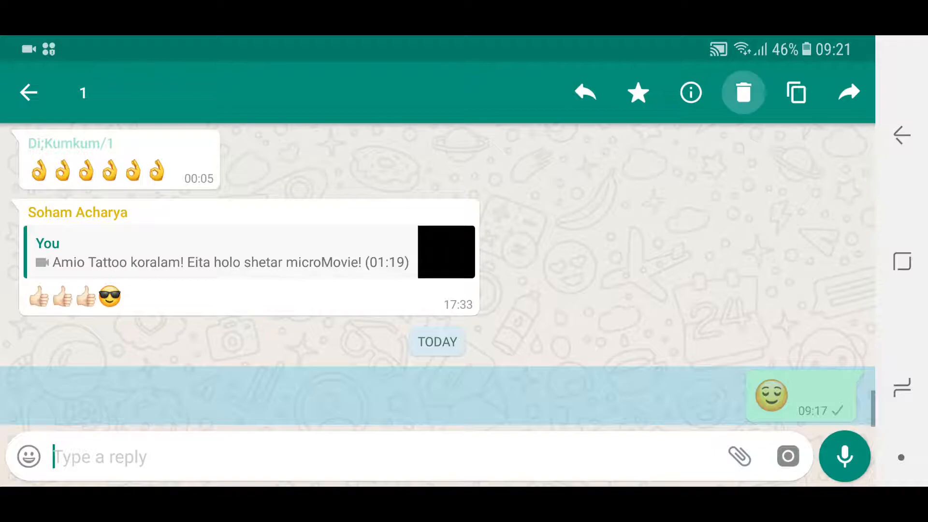
click(743, 93)
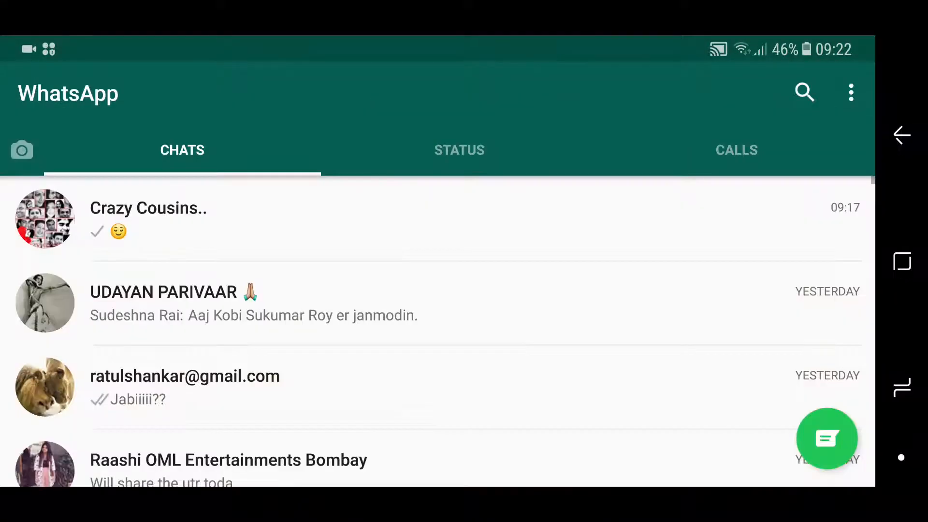
- Try deleting yesterday's payment message in OML Entertainments, then return to the chat list
scroll(up, 3)
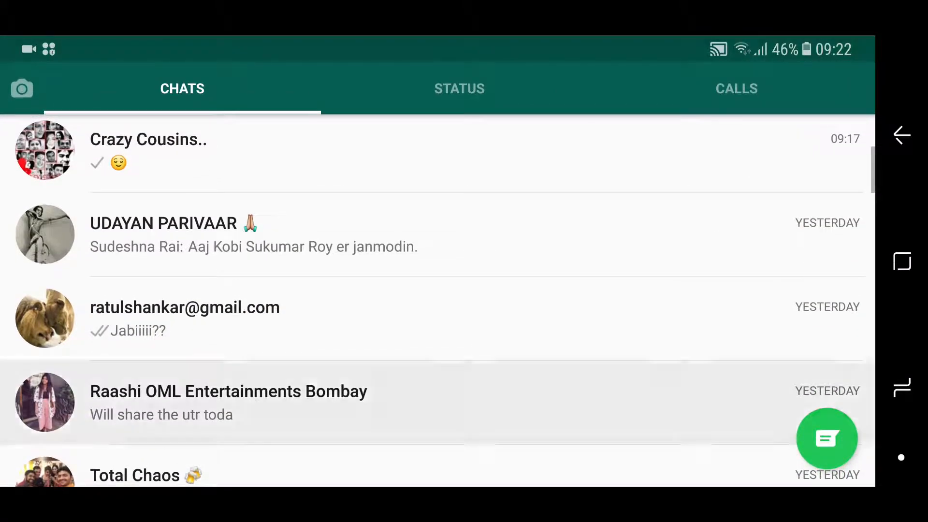
click(228, 402)
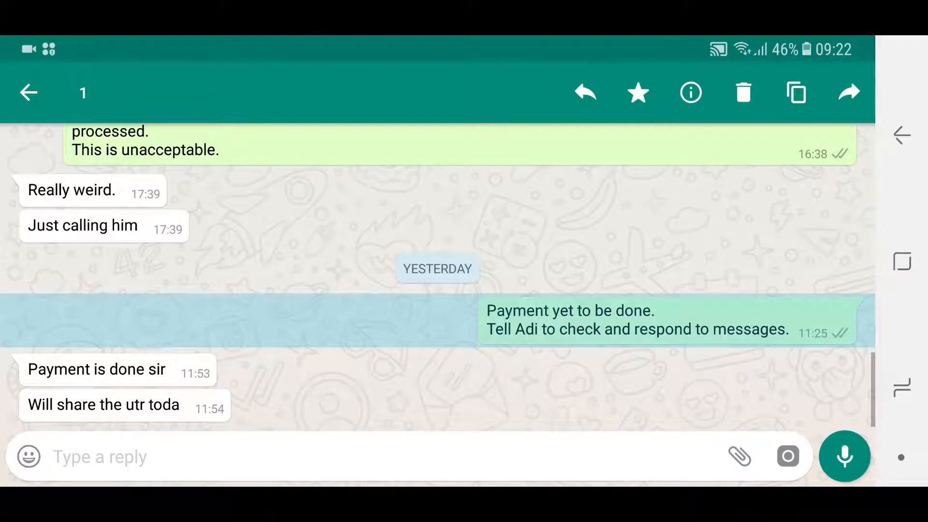
click(744, 93)
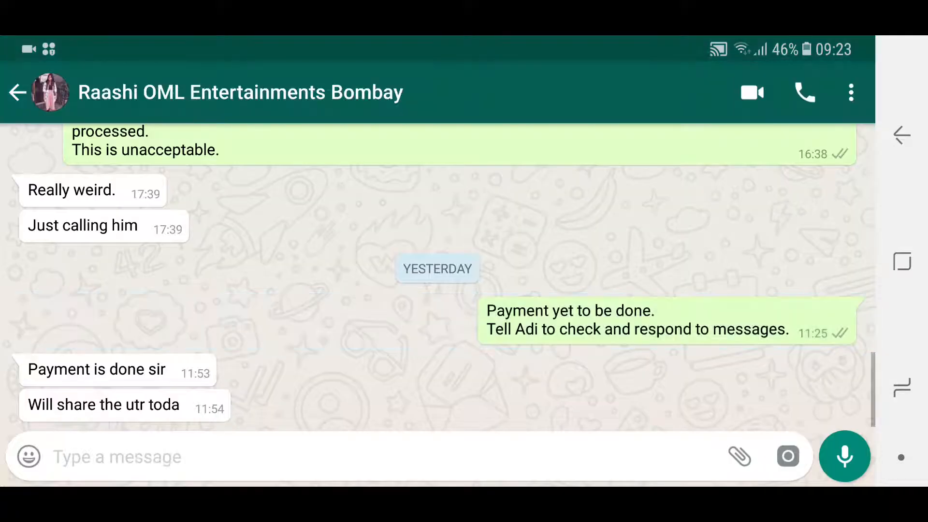
click(18, 92)
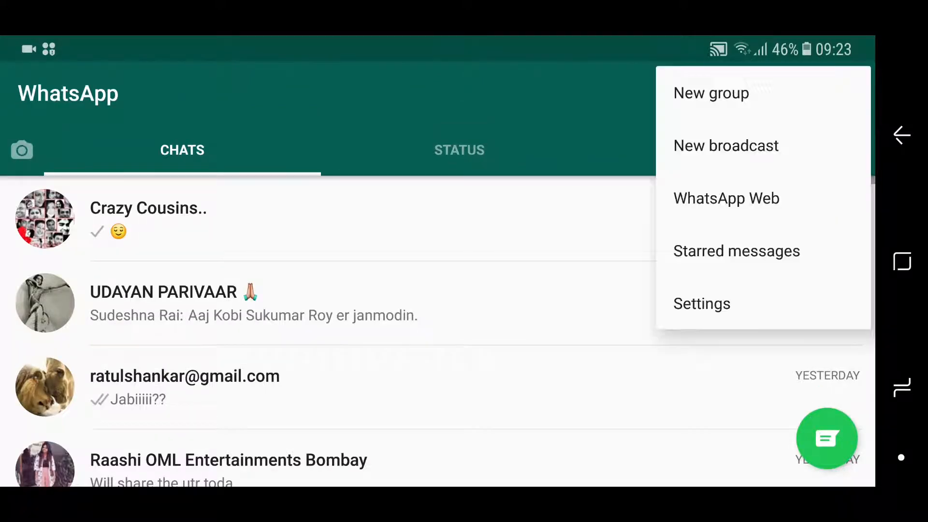
- Go through Settings and Help to App info, showing WhatsApp Messenger version 2.17.395
click(701, 303)
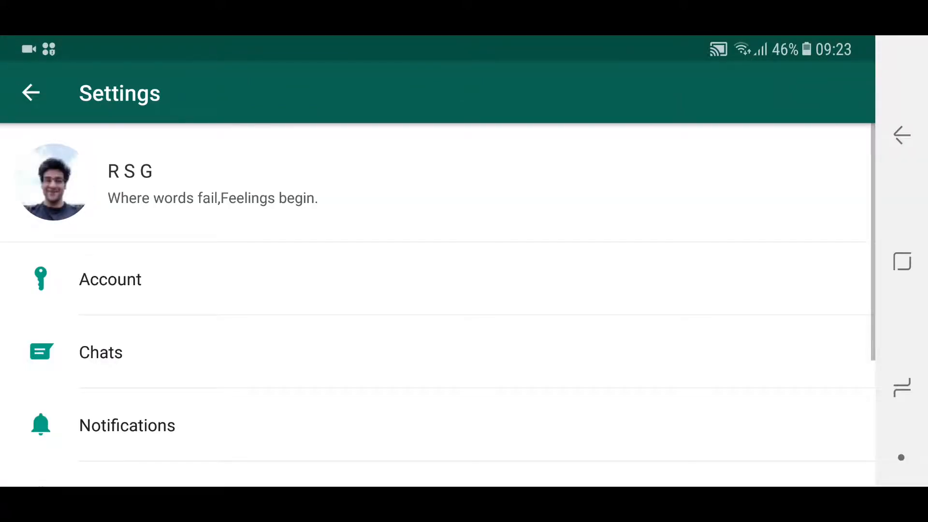
scroll(down, 3)
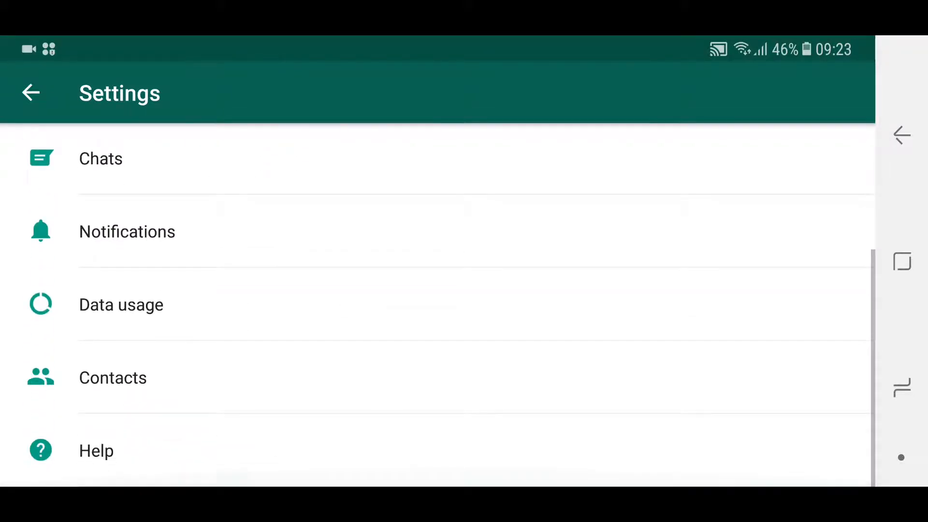
click(96, 450)
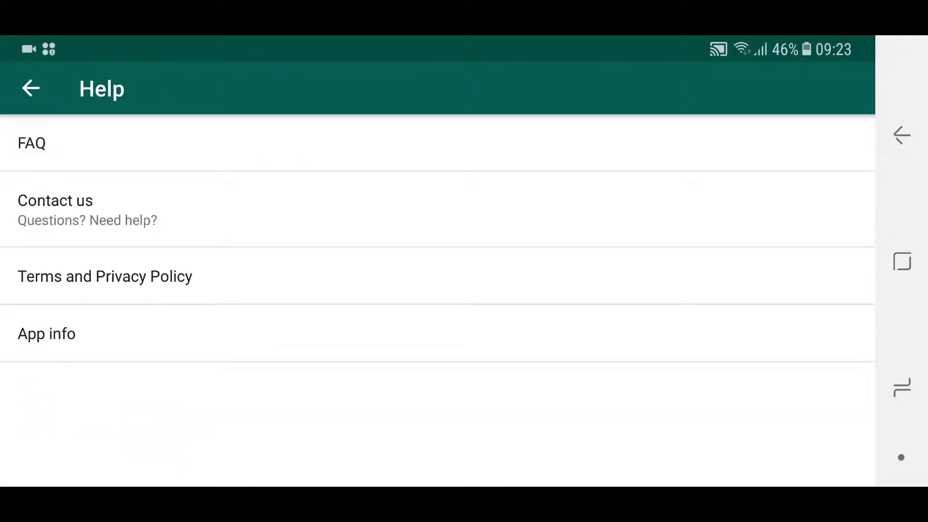
click(46, 333)
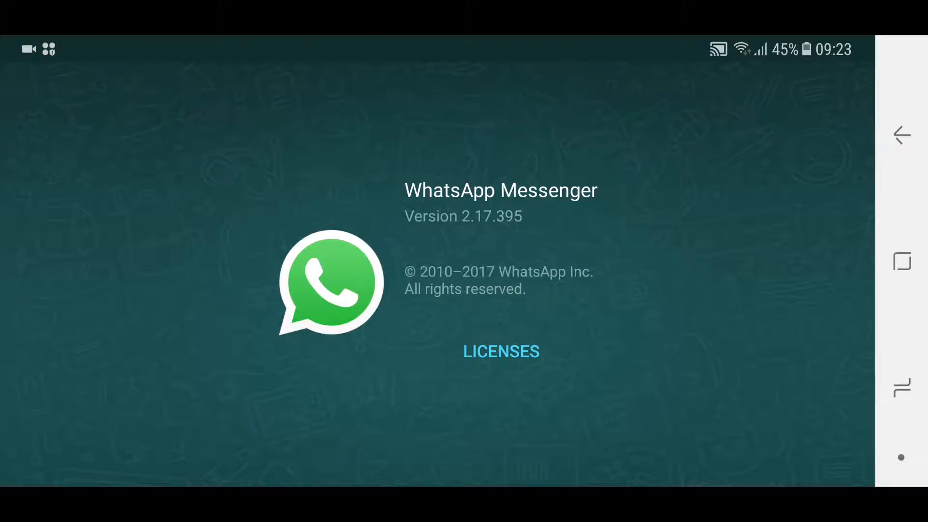